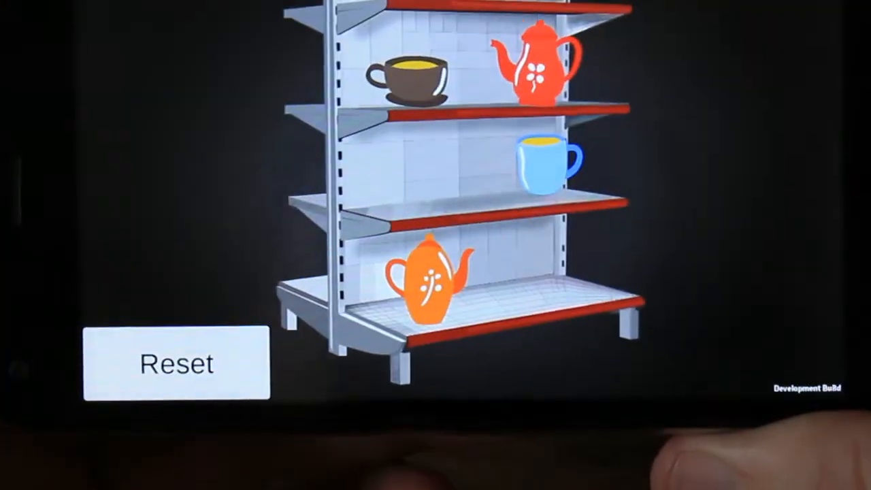
Step: Select Scene01 in the Project panel, which holds only the main camera
click(175, 363)
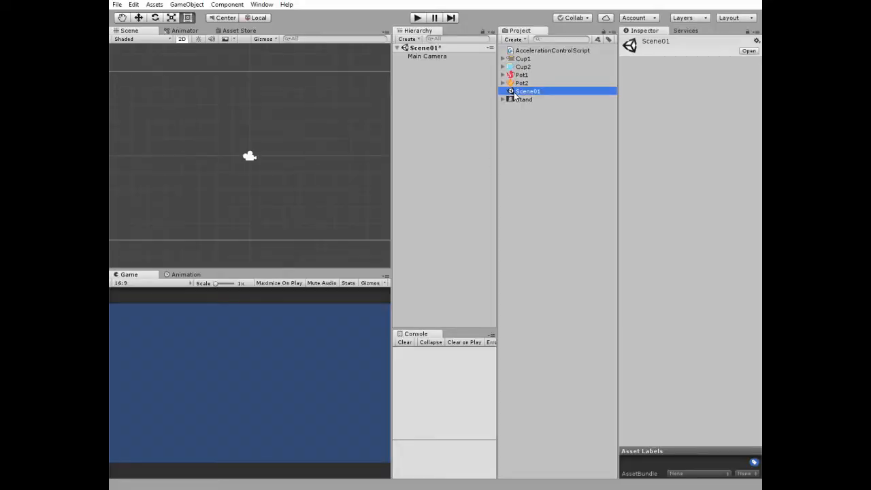
Step: Review the project's Build Settings, then pick the Stand shelf sprite in the Project panel
click(117, 5)
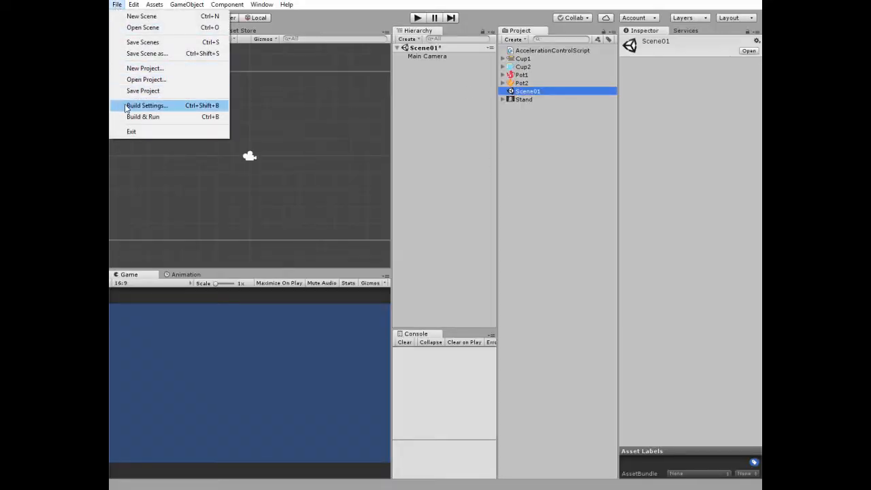
click(146, 105)
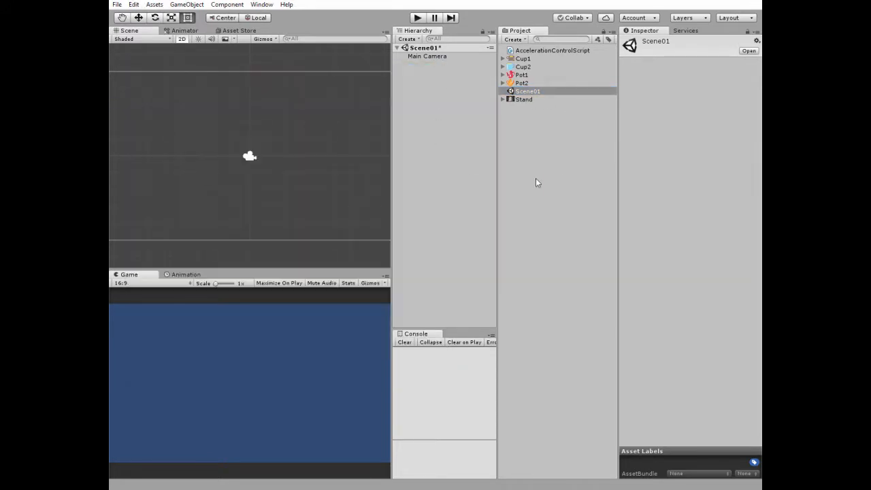
click(524, 98)
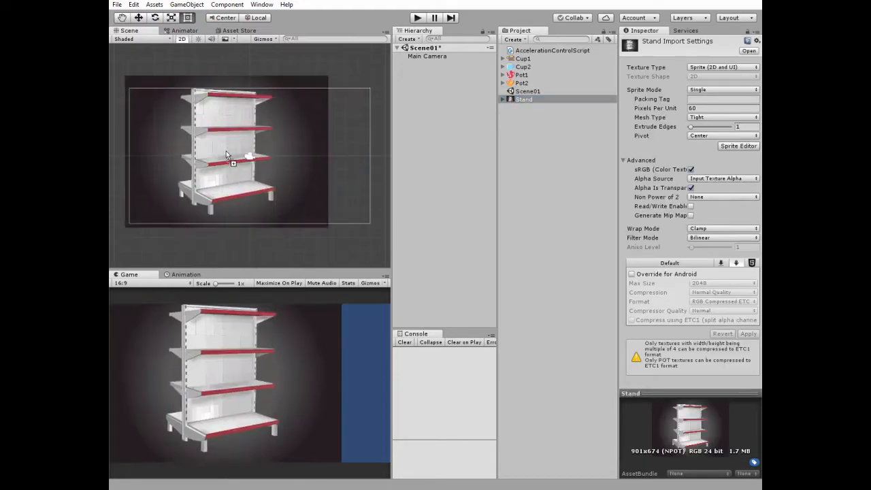
Step: Drop the Stand shelf into Scene01 and widen its Scale X to fill the view
click(524, 99)
text(1.2)
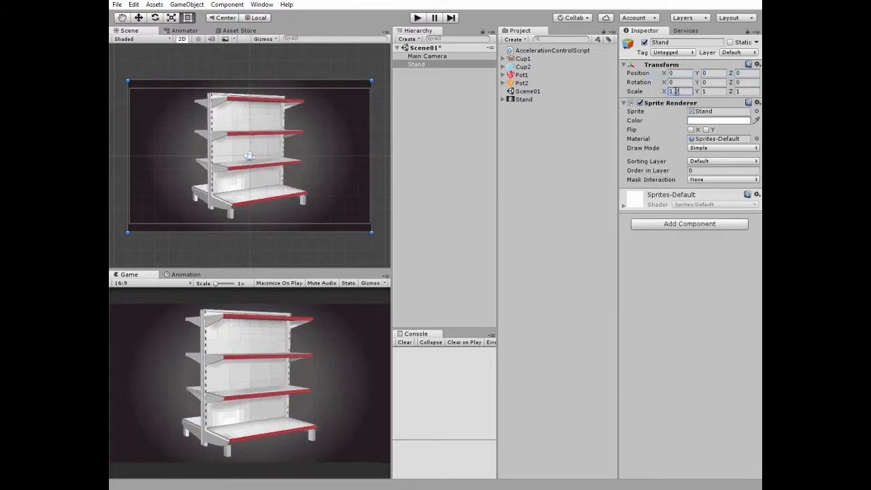
click(523, 58)
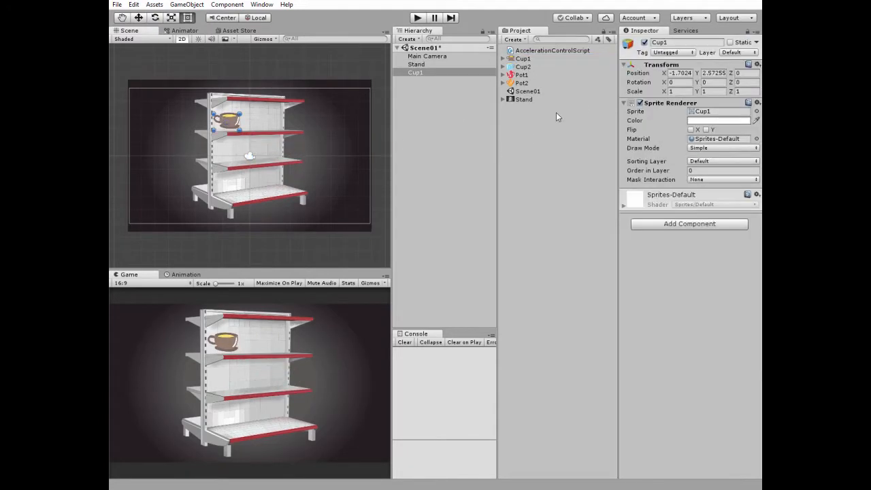
Step: Drag the Cup2, Pot1 and Pot2 sprites into the scene beside Cup1
click(524, 67)
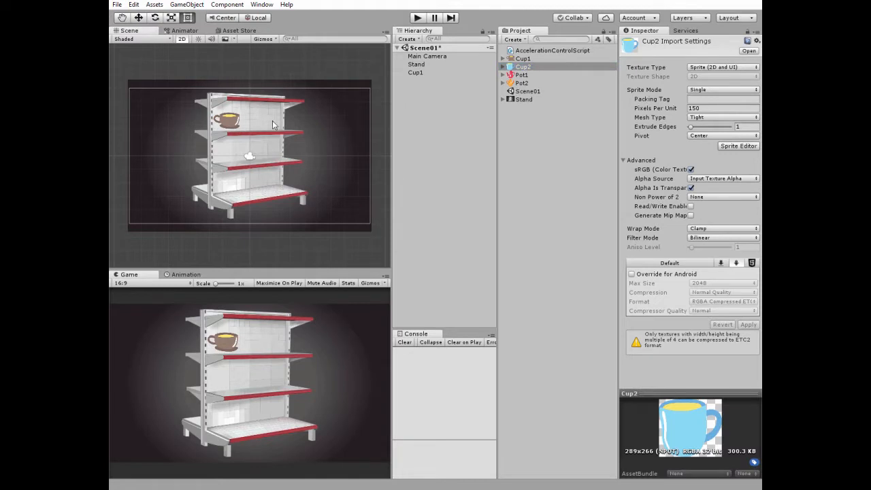
click(521, 75)
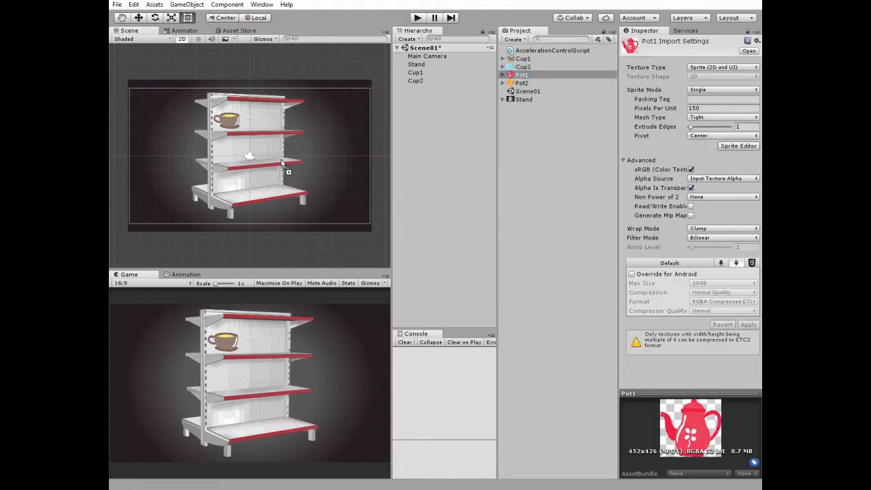
click(522, 82)
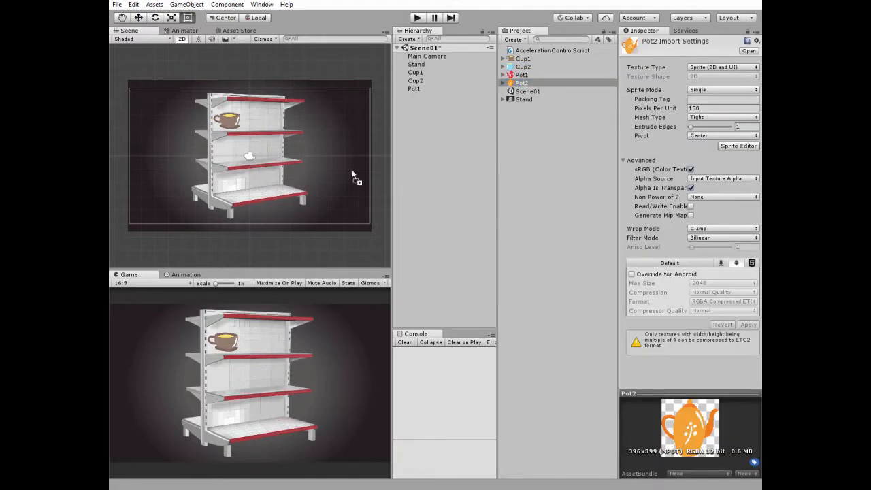
click(416, 72)
text(5)
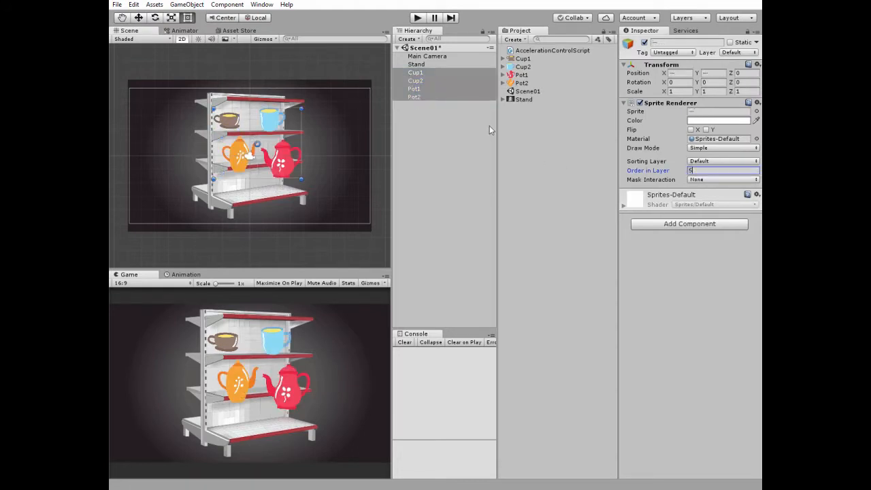
Step: Set the dishes to Order in Layer 5; shrink and place red teapot top, blue cup middle, orange teapot bottom
click(416, 72)
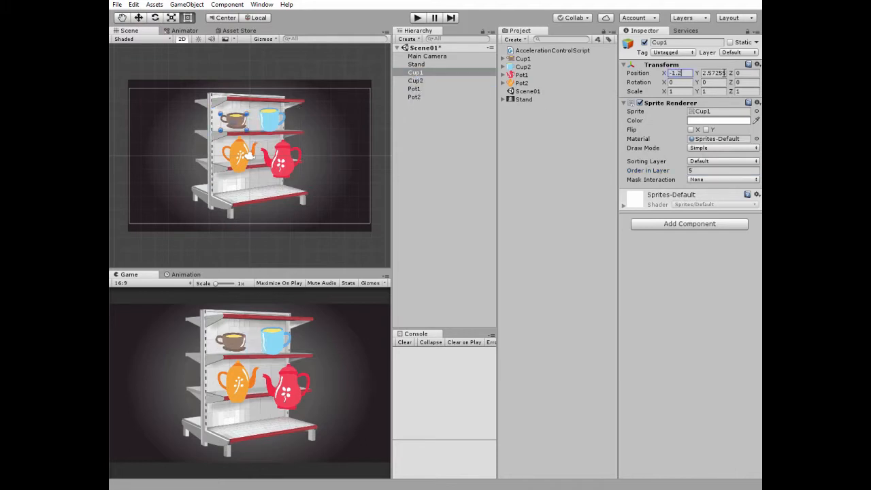
click(416, 80)
text(0.8)
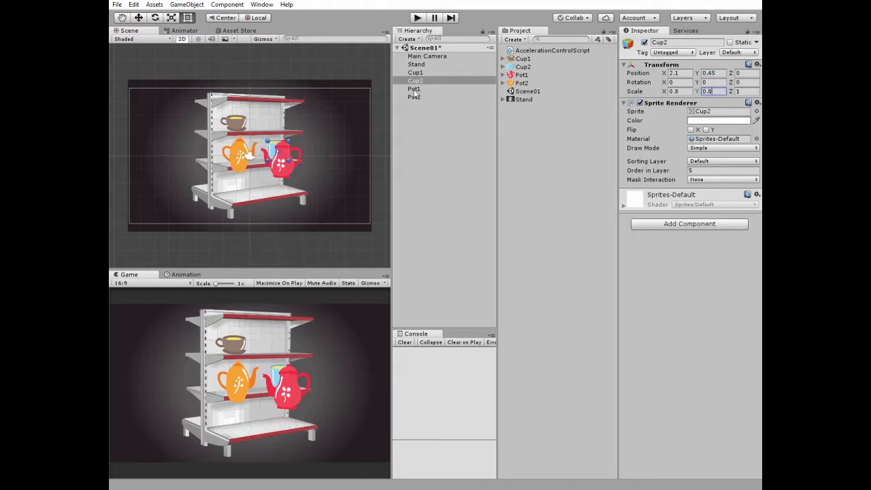
click(414, 89)
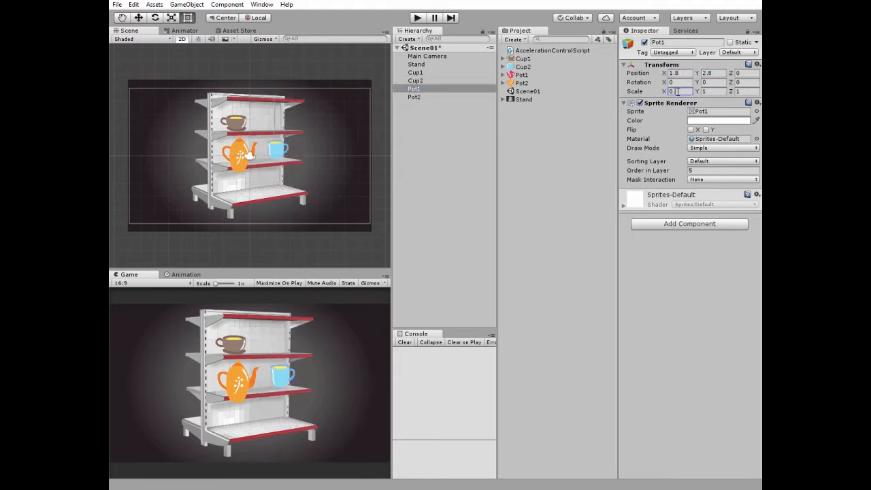
click(414, 97)
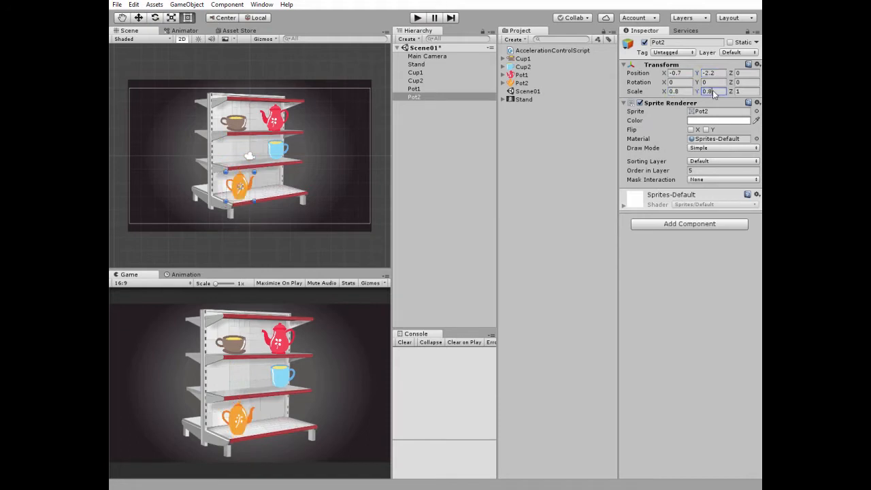
mouse_move(451, 107)
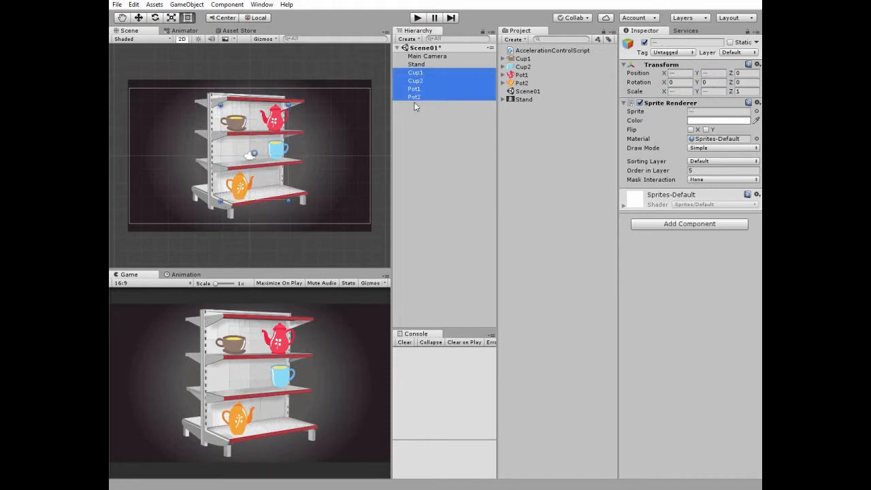
Step: Give Cup1, Cup2, Pot1 and Pot2 a Kinematic Rigidbody 2D, then deselect them
click(689, 223)
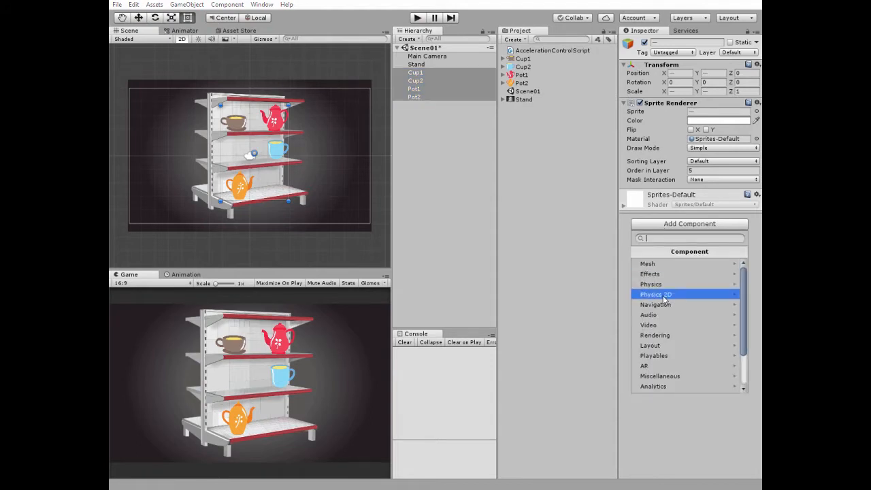
click(656, 294)
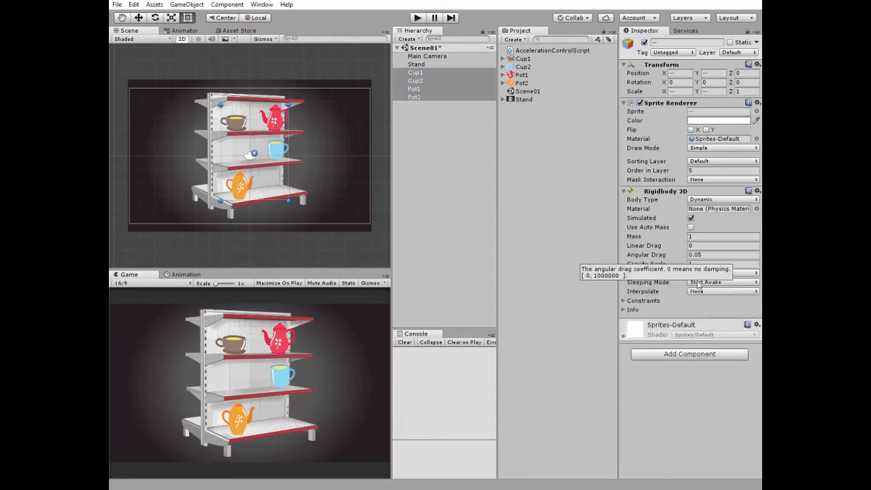
click(722, 264)
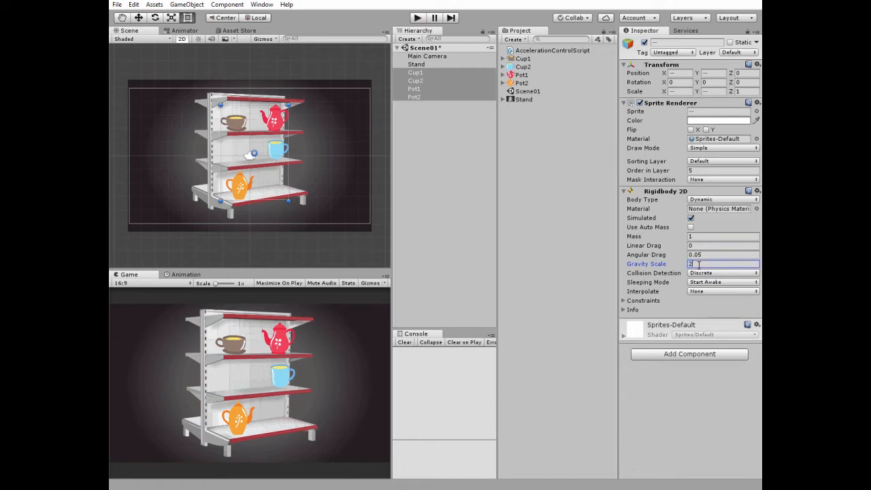
click(722, 200)
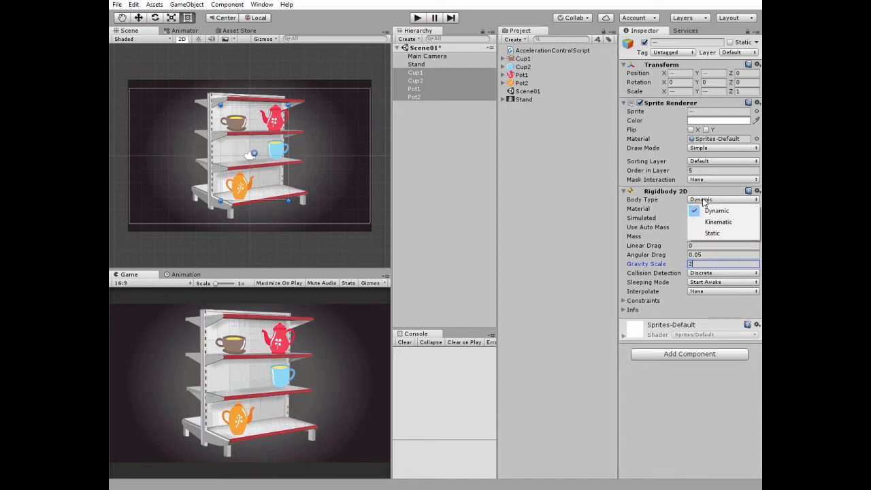
click(718, 222)
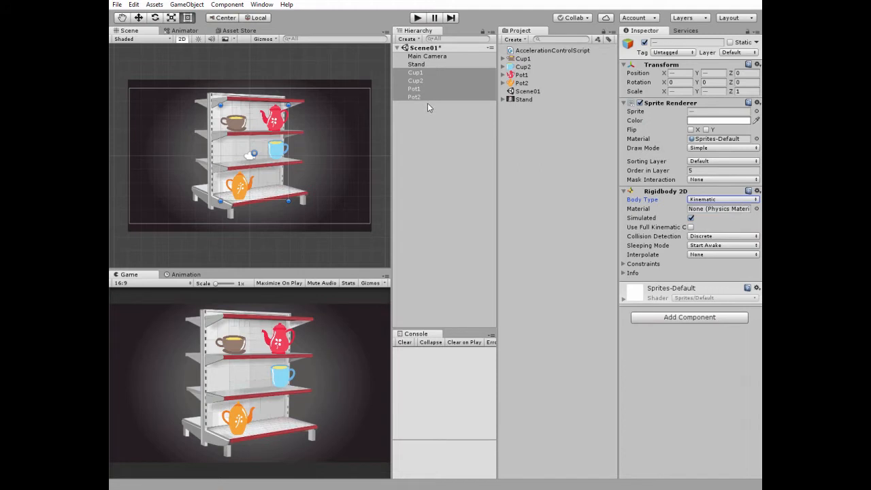
click(408, 39)
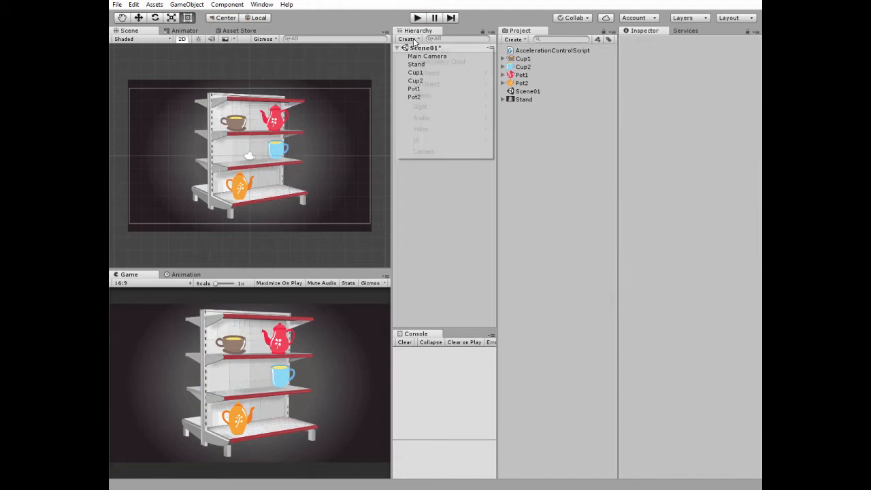
Step: Create an empty GameObject and rename it AccelerationControl
click(408, 39)
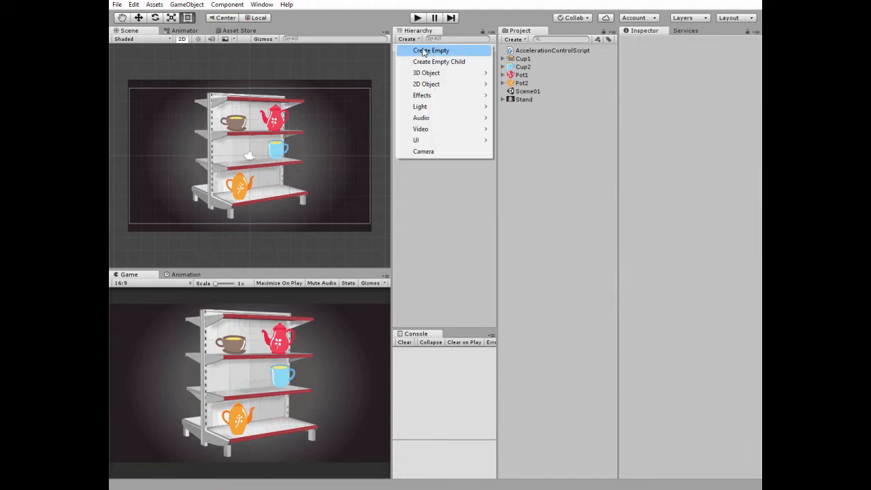
click(432, 50)
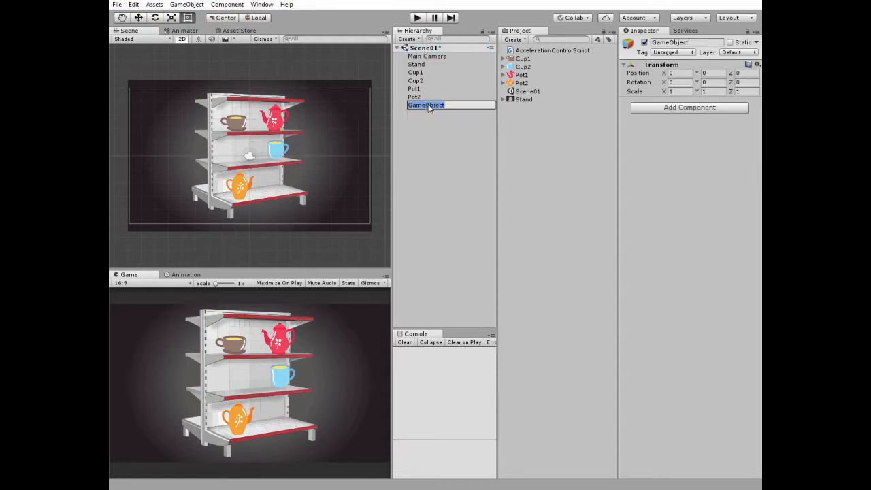
text(AccelerationCo)
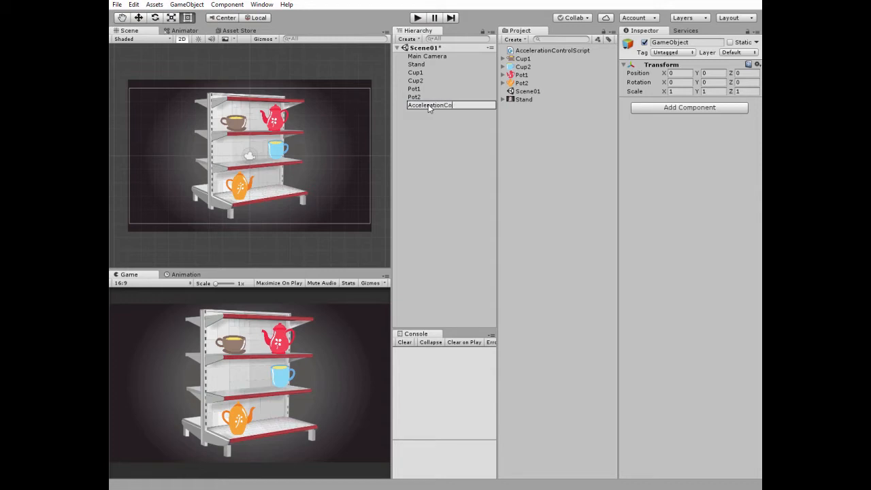
key(Return)
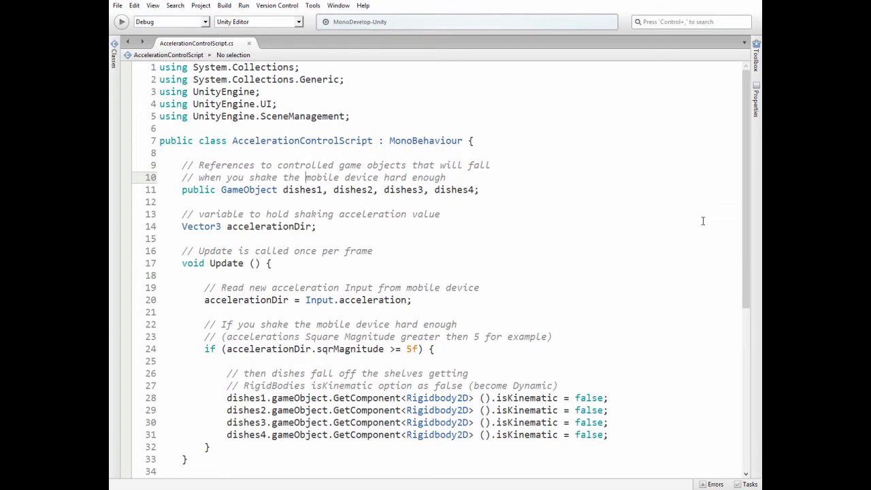
mouse_move(748, 178)
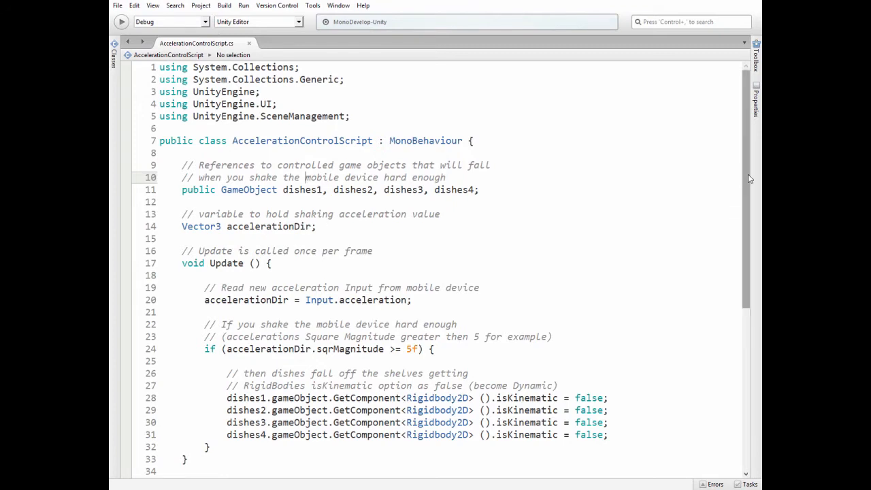
scroll(down, 3)
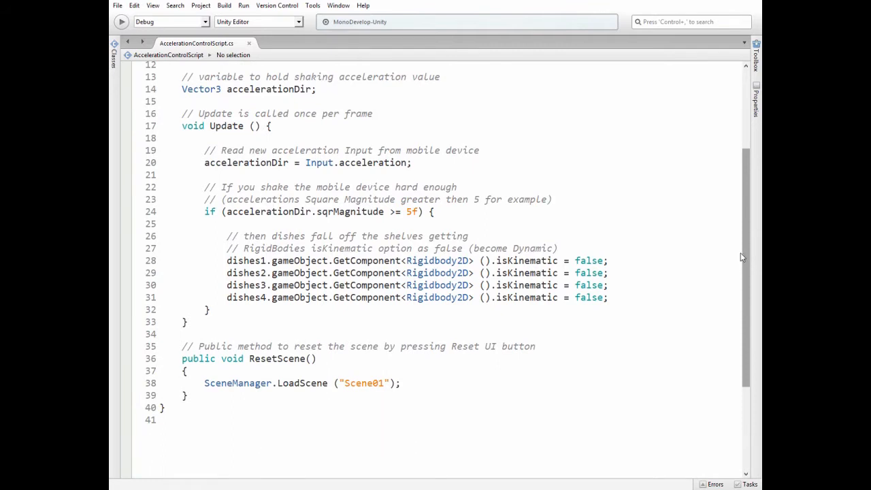
mouse_move(691, 257)
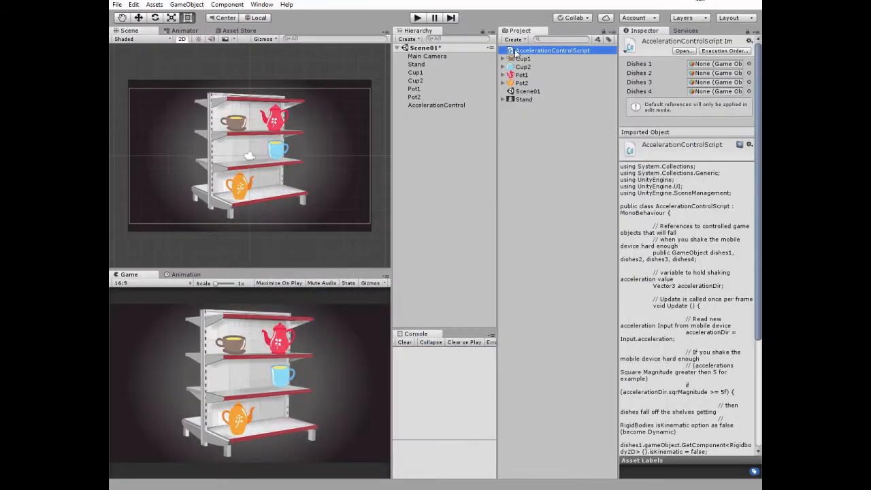
Step: Attach AccelerationControlScript to AccelerationControl and fill Dishes 1–4 with Cup1, Cup2, Pot1, Pot2
click(437, 105)
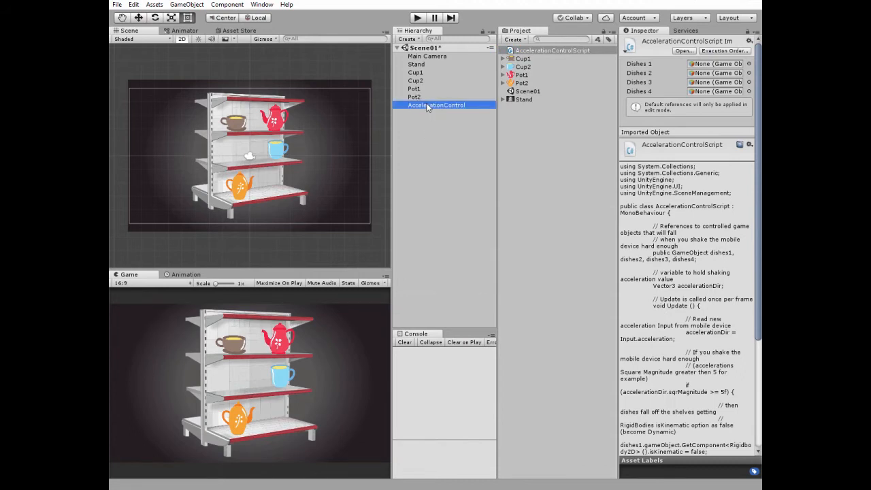
click(437, 105)
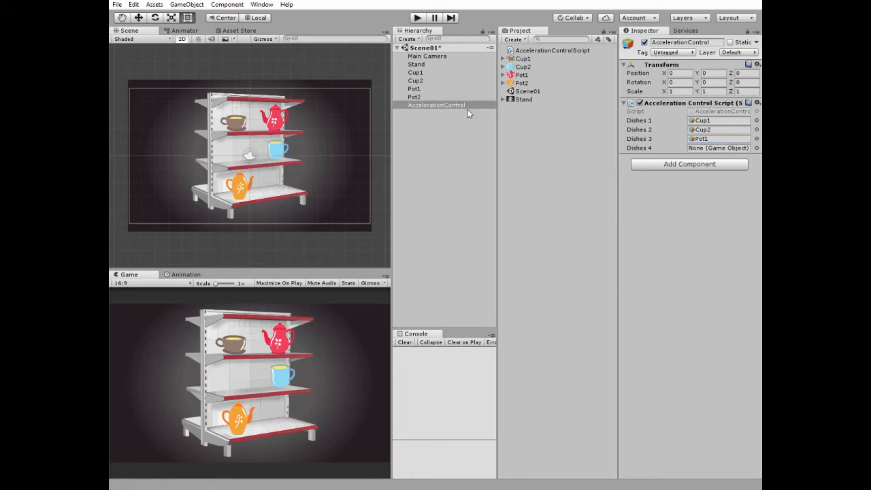
click(715, 148)
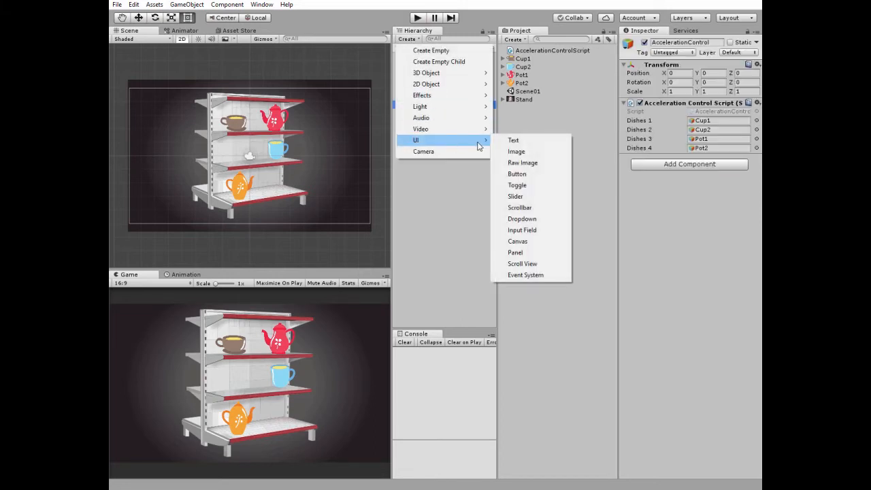
Step: Add a UI Button, set its Canvas to Scale With Screen Size, and select the button
click(517, 173)
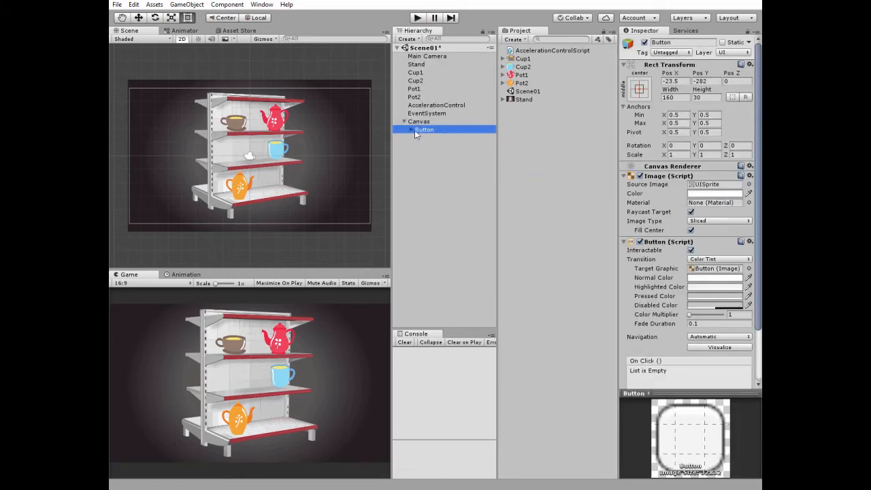
click(419, 121)
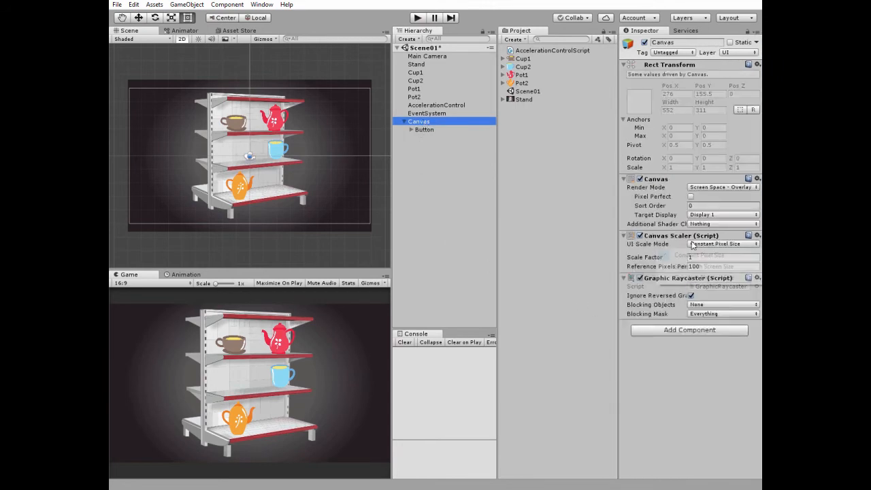
click(722, 244)
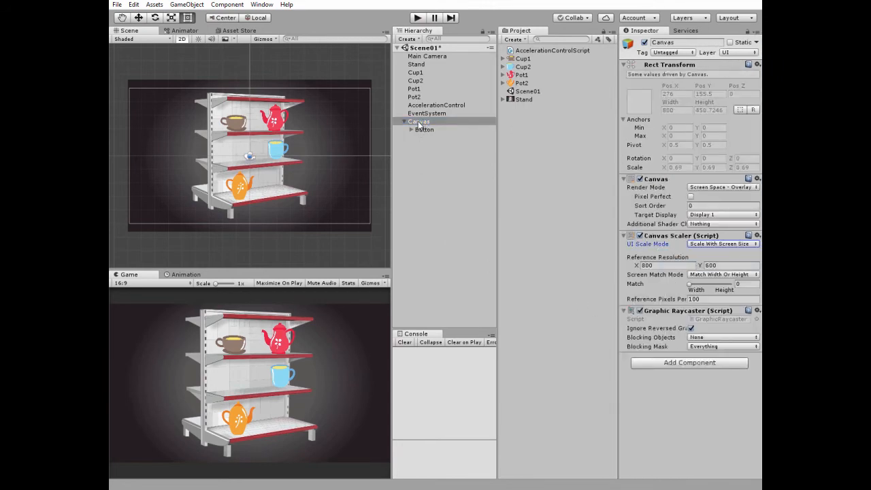
click(424, 129)
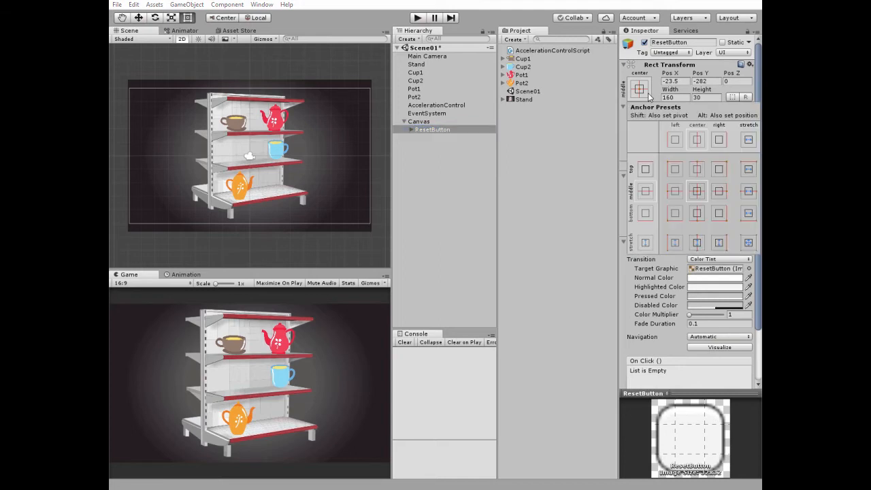
Step: Anchor ResetButton bottom-left at 200×80 and label it Reset at font size 30
click(675, 213)
text(80)
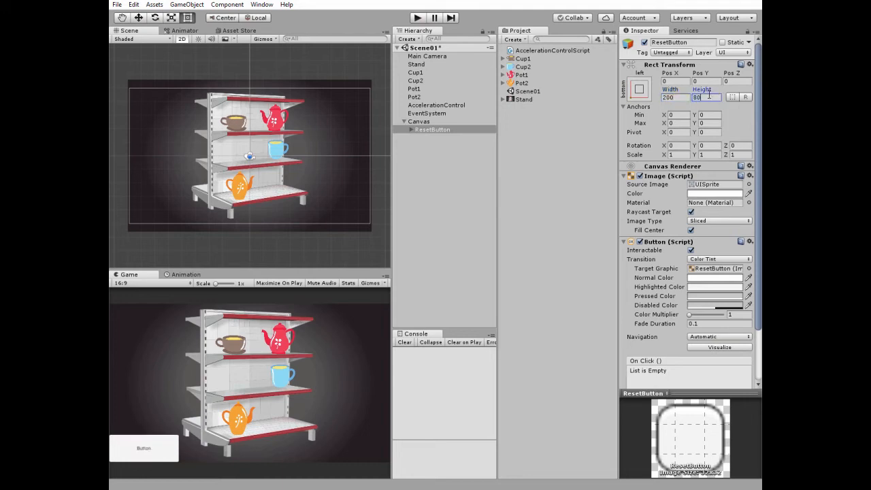
click(433, 129)
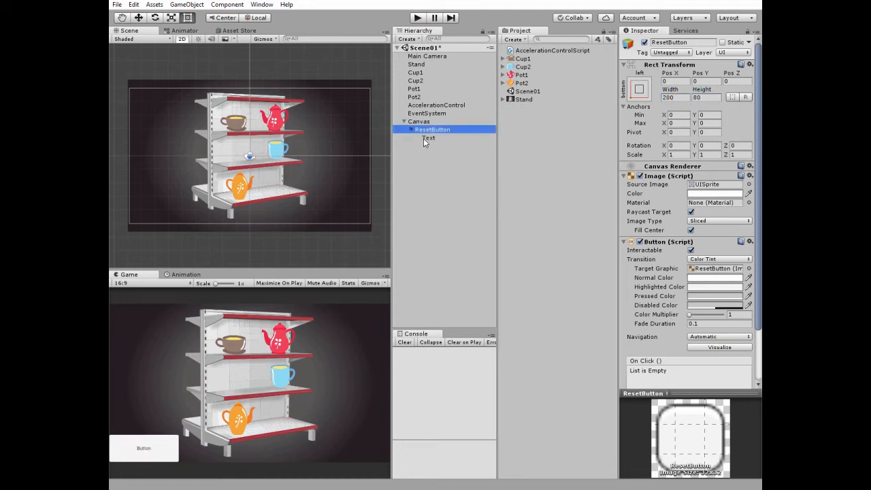
click(429, 138)
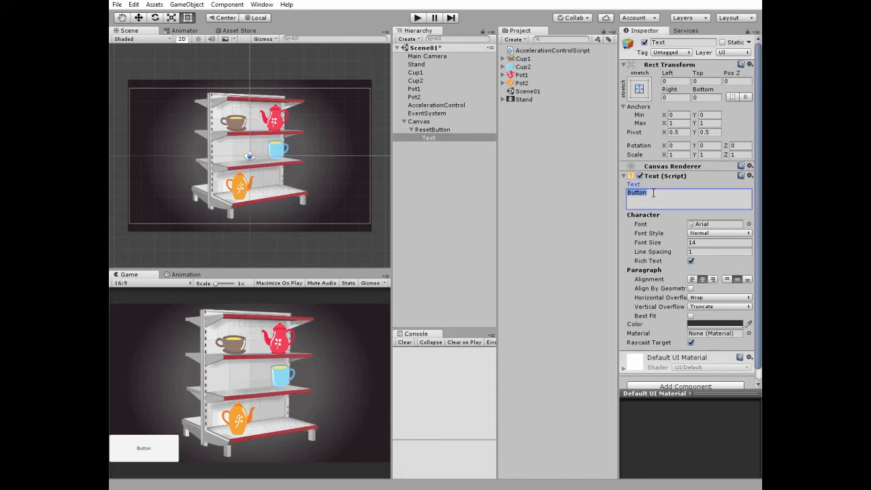
text(Reset)
click(720, 242)
text(30)
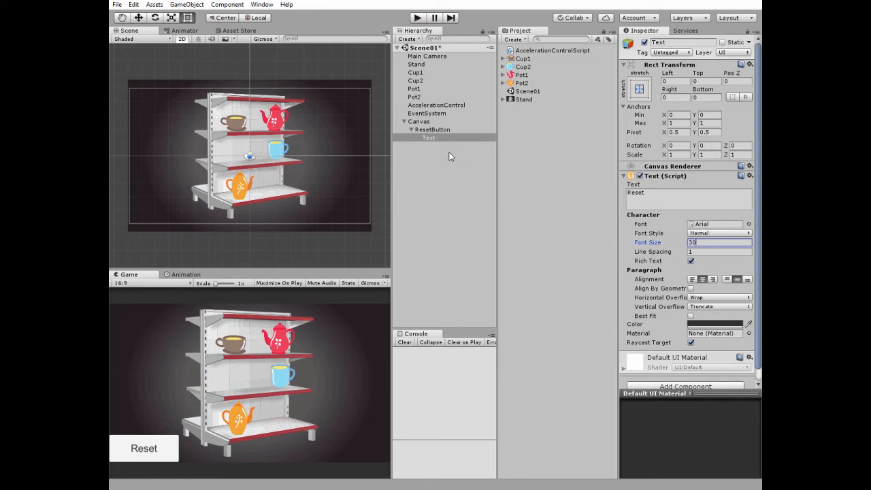
click(433, 130)
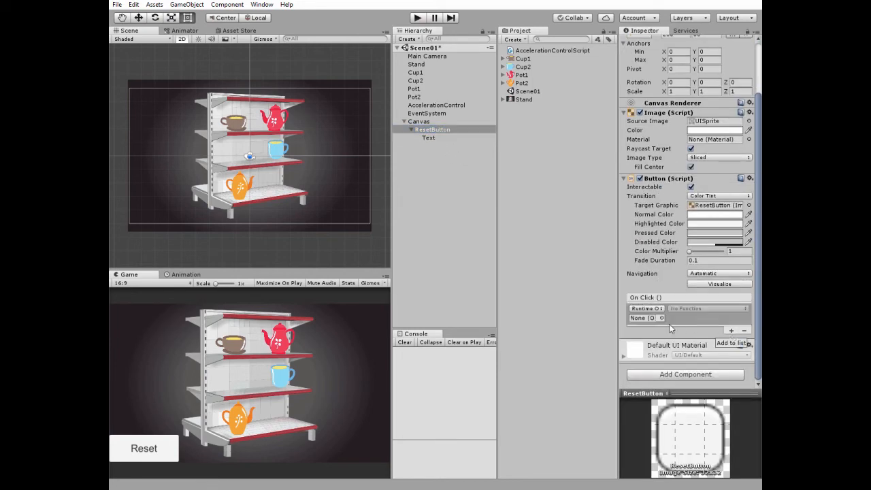
Step: Assign the AccelerationControl object as the target of ResetButton's On Click event
click(661, 318)
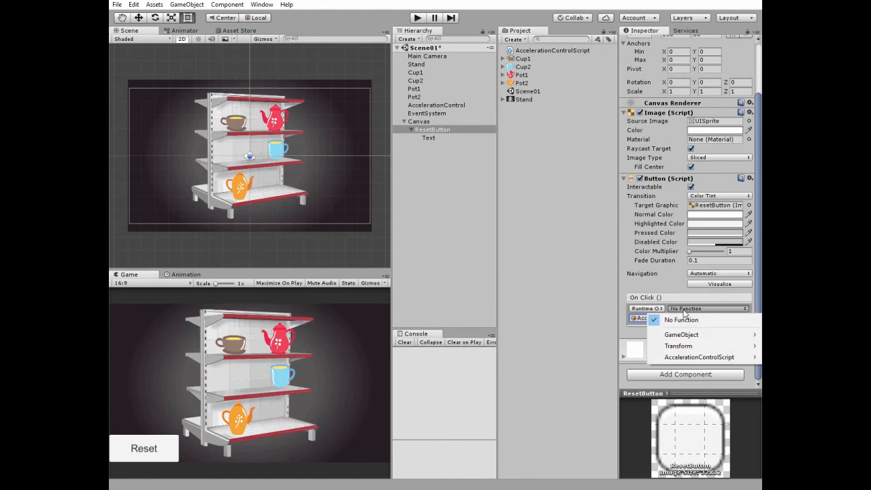
mouse_move(699, 356)
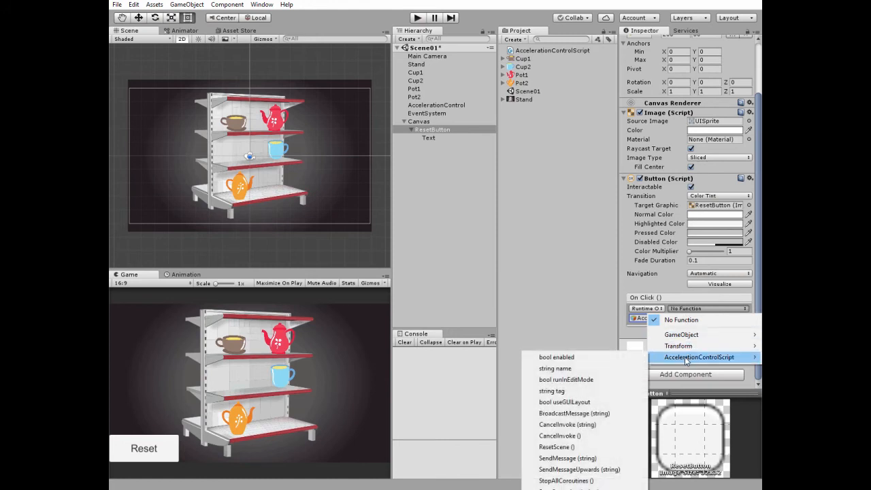